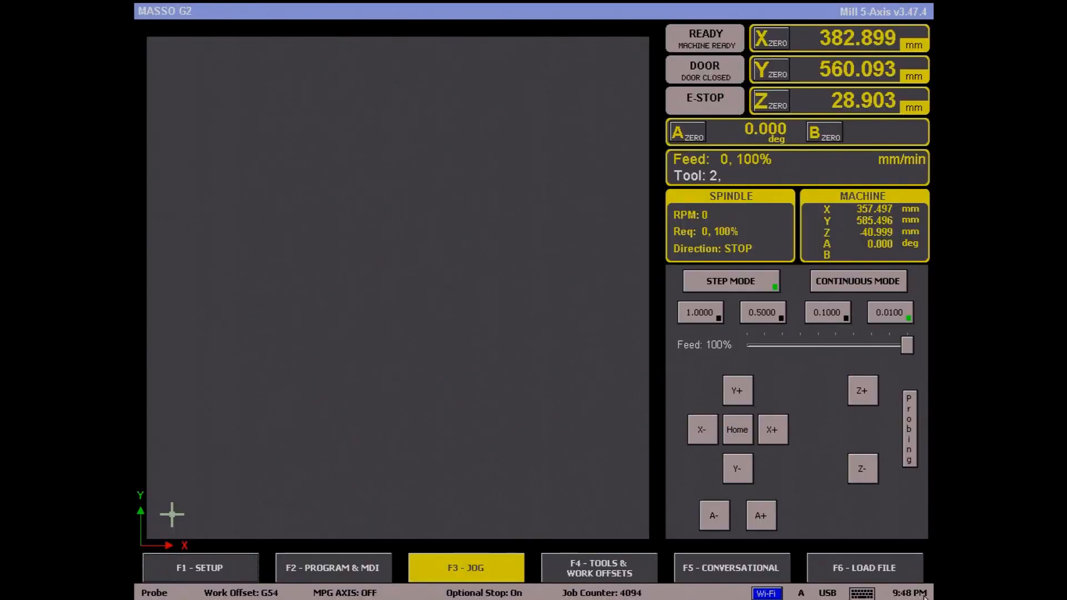
- Save the calibration settings to MASSO_Settings.htg on the USB drive from the Setup screen
{"action": "left_click", "coordinate": [198, 568]}
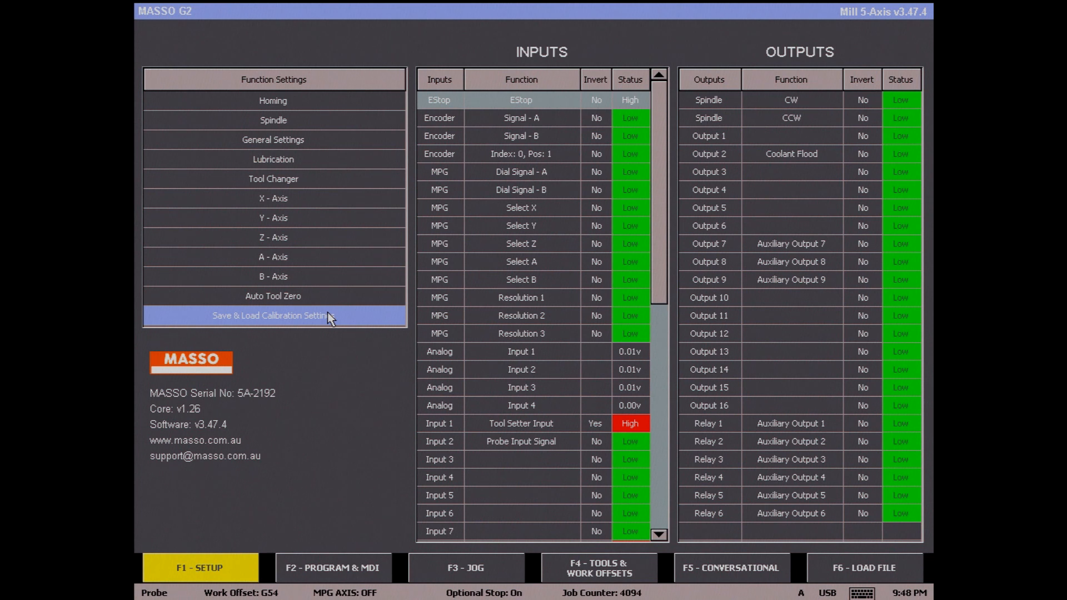
{"action": "left_click", "coordinate": [273, 316]}
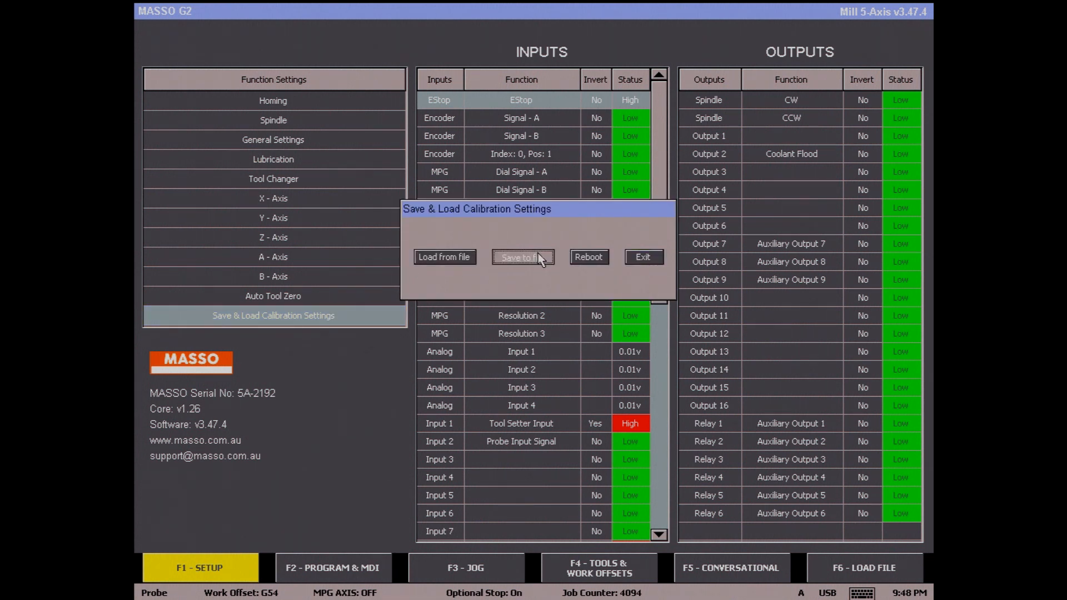
{"action": "left_click", "coordinate": [523, 257]}
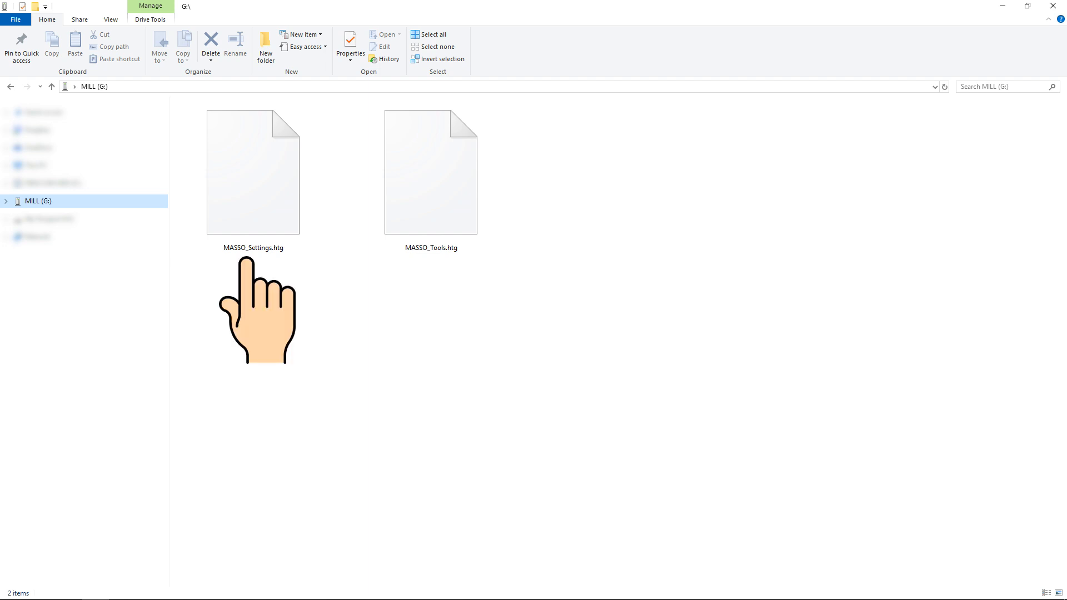
{"action": "mouse_move", "coordinate": [431, 271]}
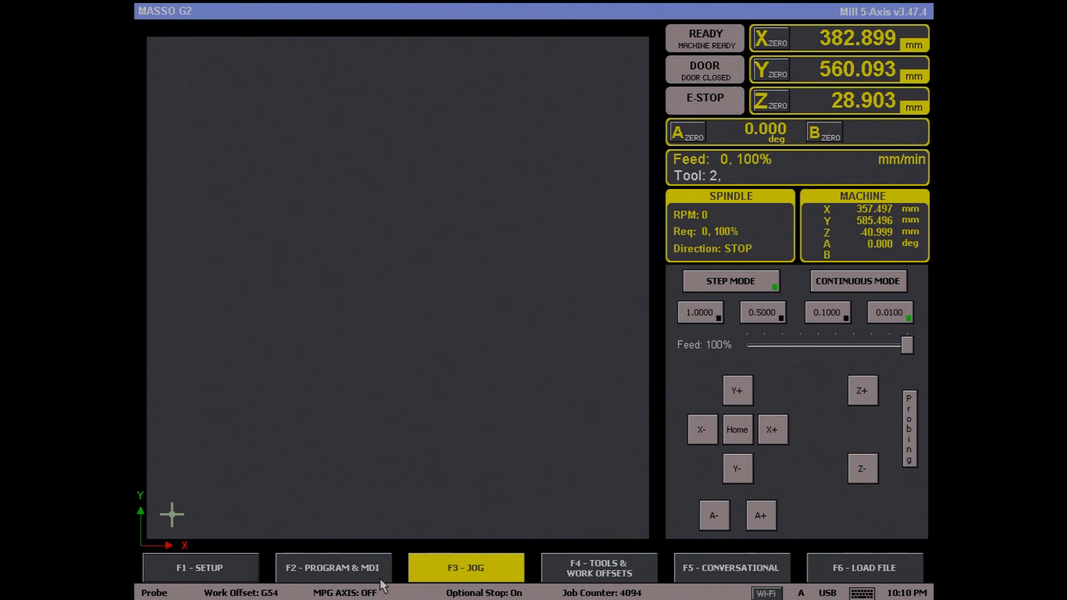
- Load calibration settings from MASSO_Settings.htg via Setup's Save & Load Calibration Settings
{"action": "left_click", "coordinate": [197, 568]}
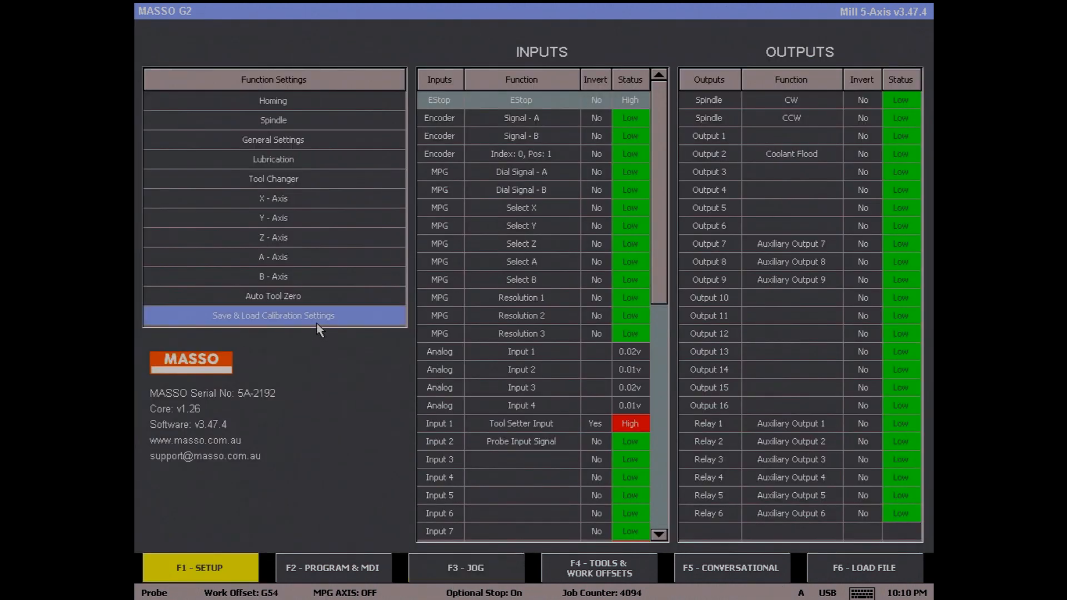
{"action": "left_click", "coordinate": [273, 316]}
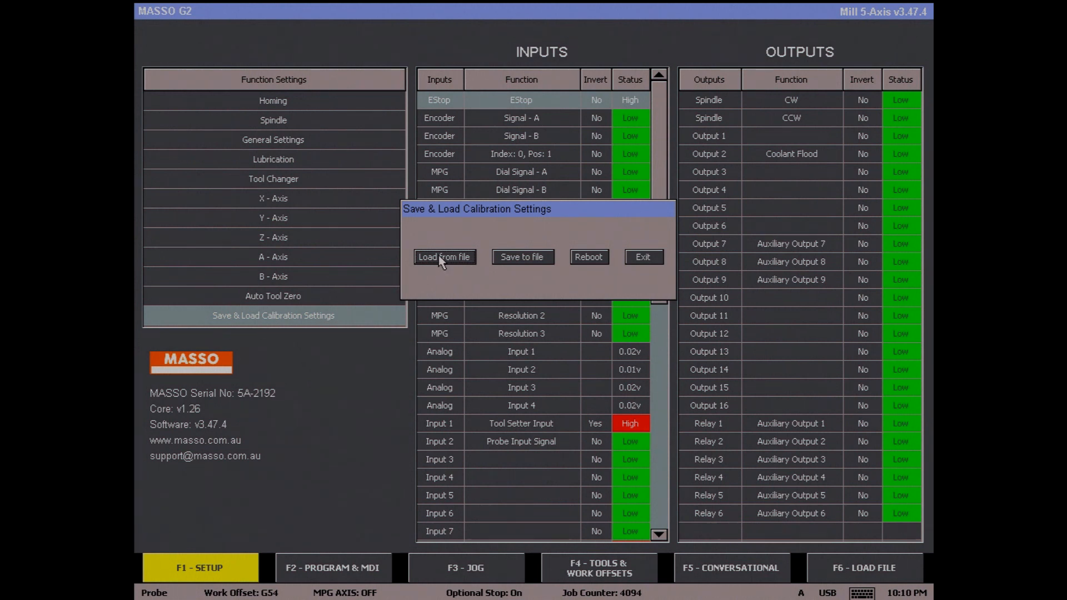
{"action": "left_click", "coordinate": [445, 257]}
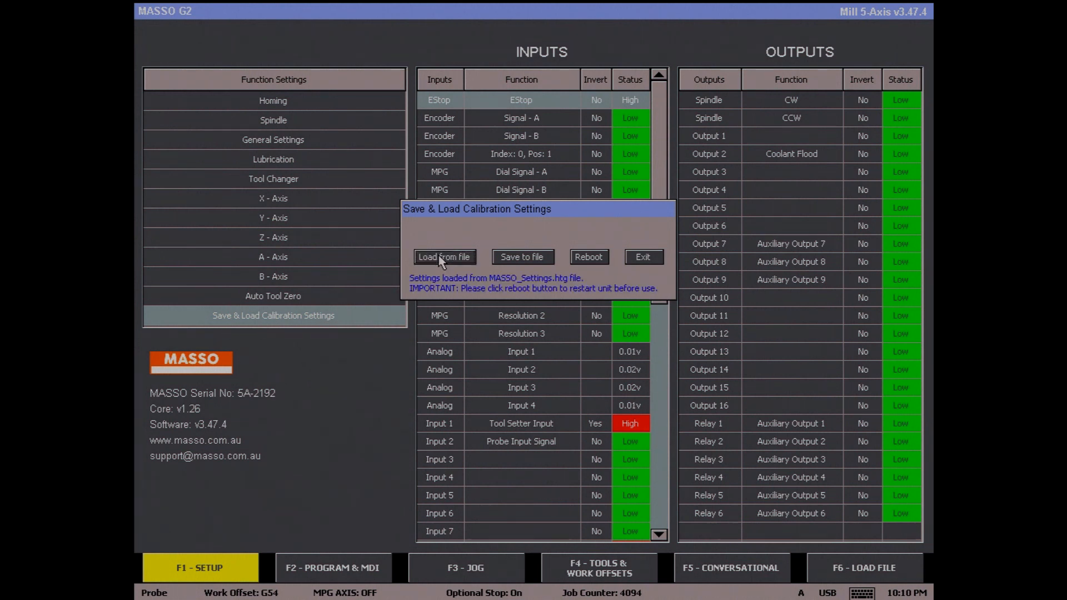
{"action": "mouse_move", "coordinate": [589, 263]}
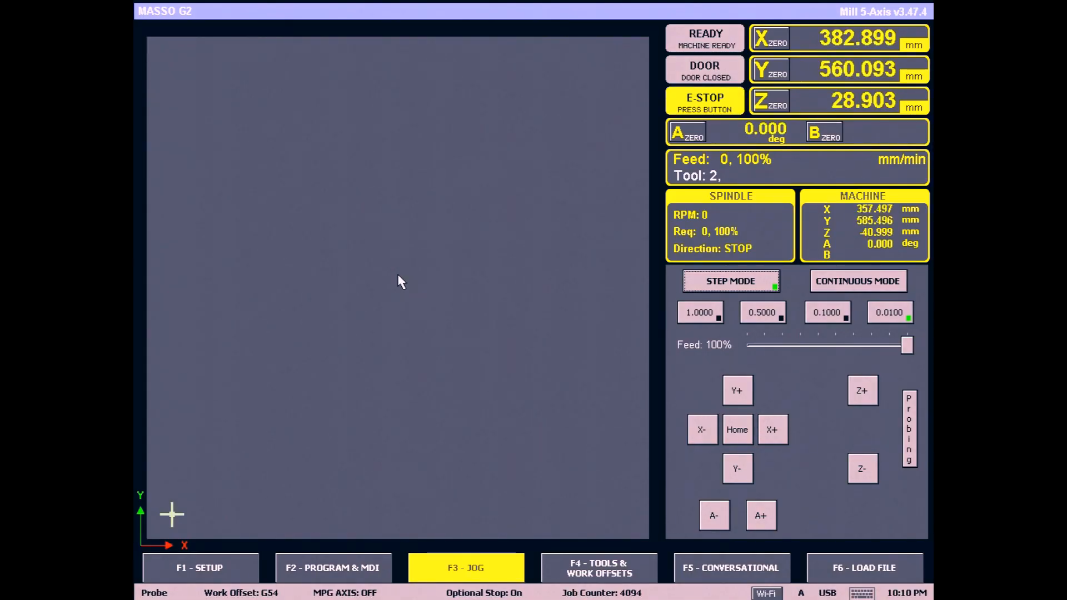
- Capture the screen and open a Print Screen bitmap from the MILL drive
{"action": "left_click", "coordinate": [331, 568]}
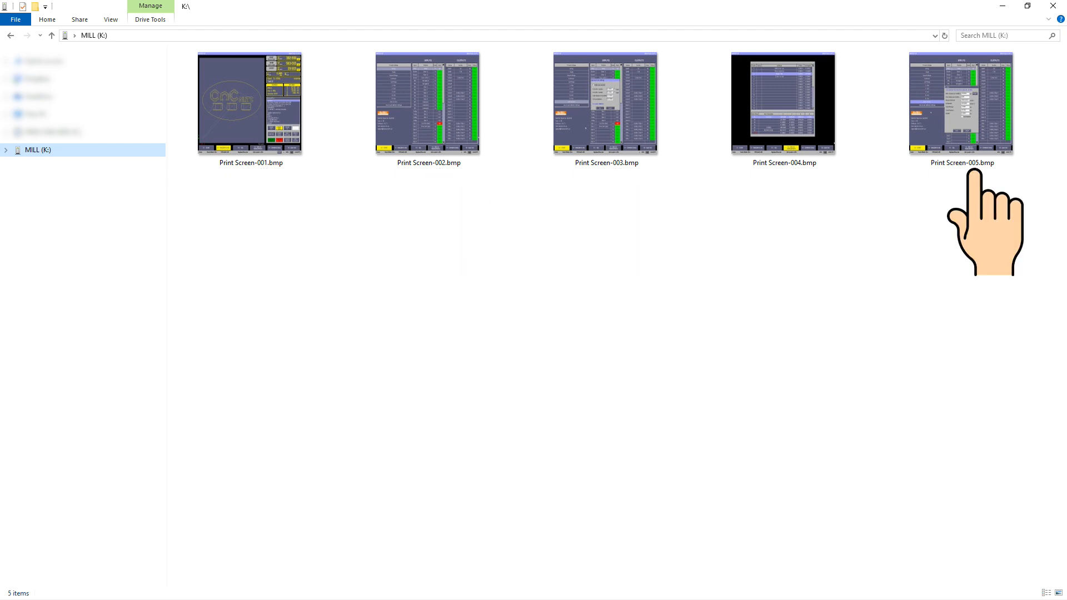
{"action": "double_click", "coordinate": [963, 102]}
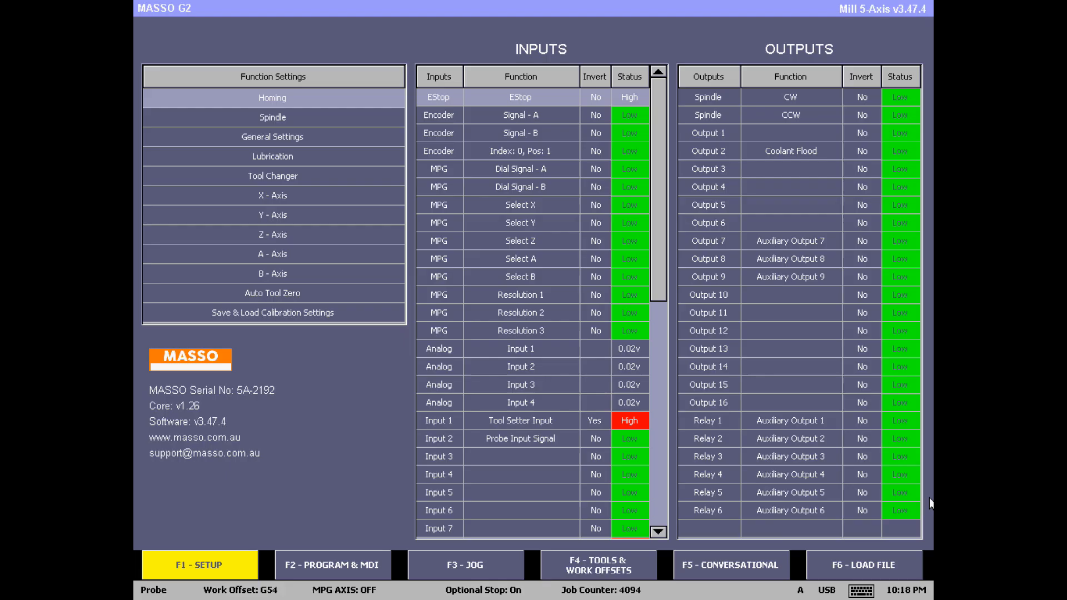
- View the auto tool zero, tool table, and X-Axis settings screenshots in turn
{"action": "left_click", "coordinate": [273, 292]}
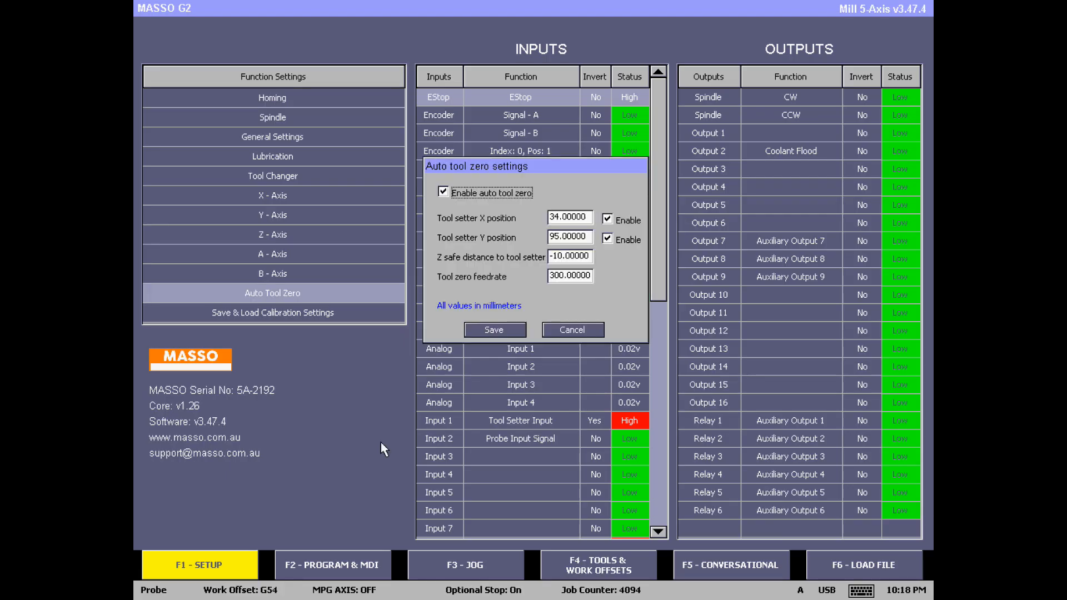
{"action": "left_click", "coordinate": [600, 566]}
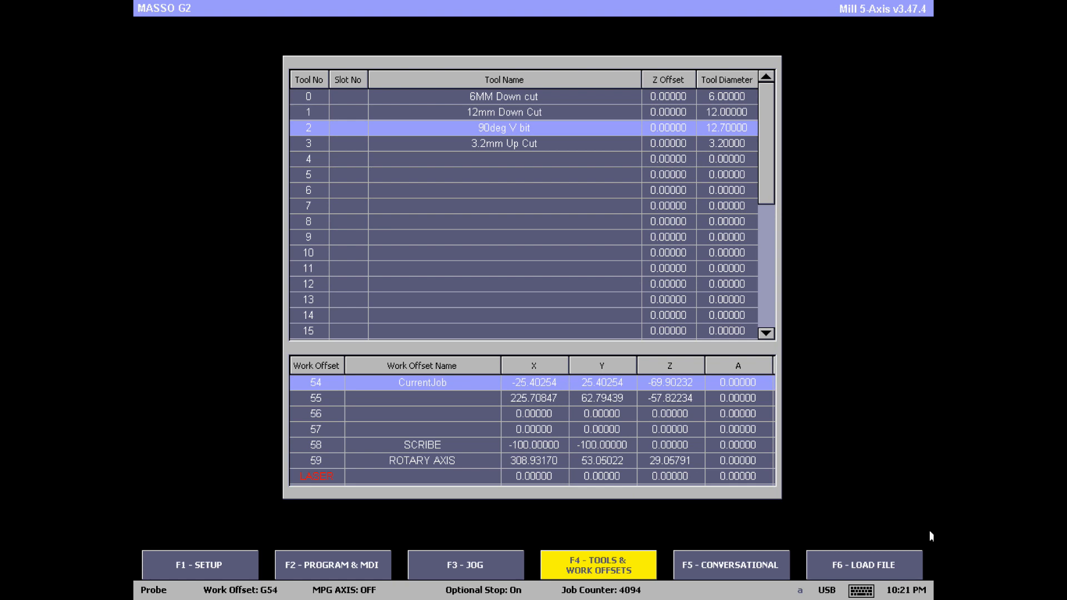
{"action": "left_click", "coordinate": [199, 564]}
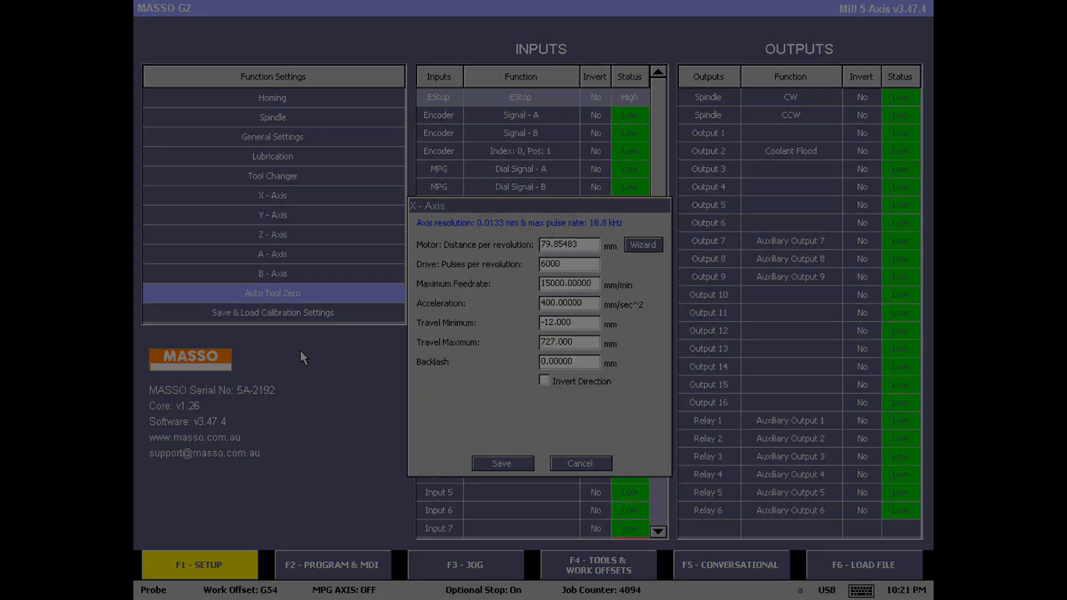